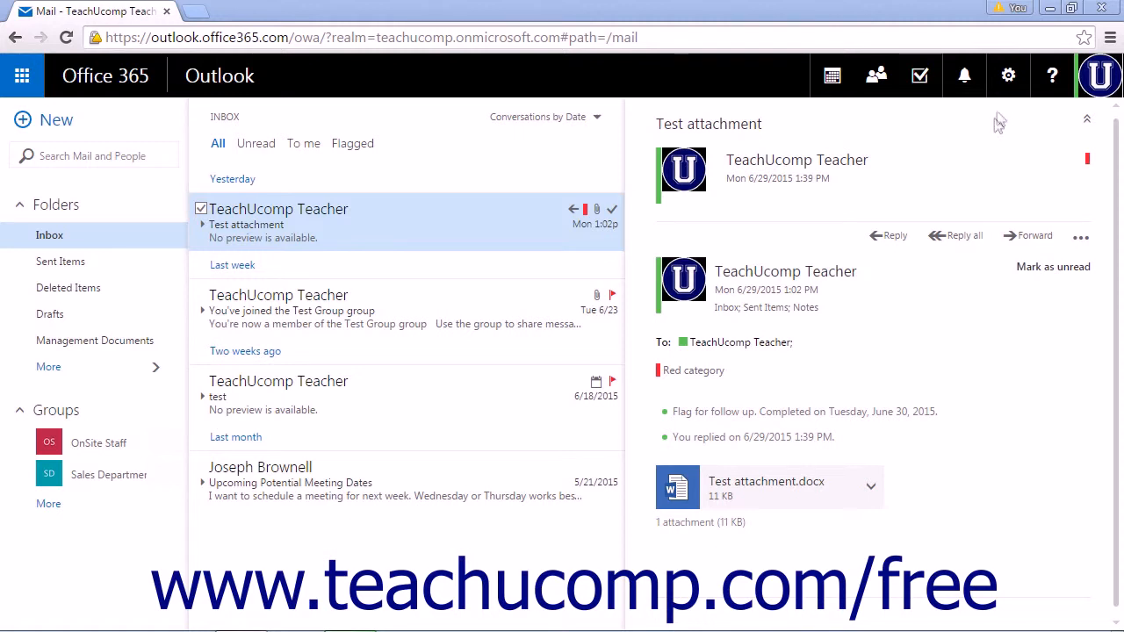
Go from the inbox to the Mail options page via the gear Settings menu.
click(1008, 76)
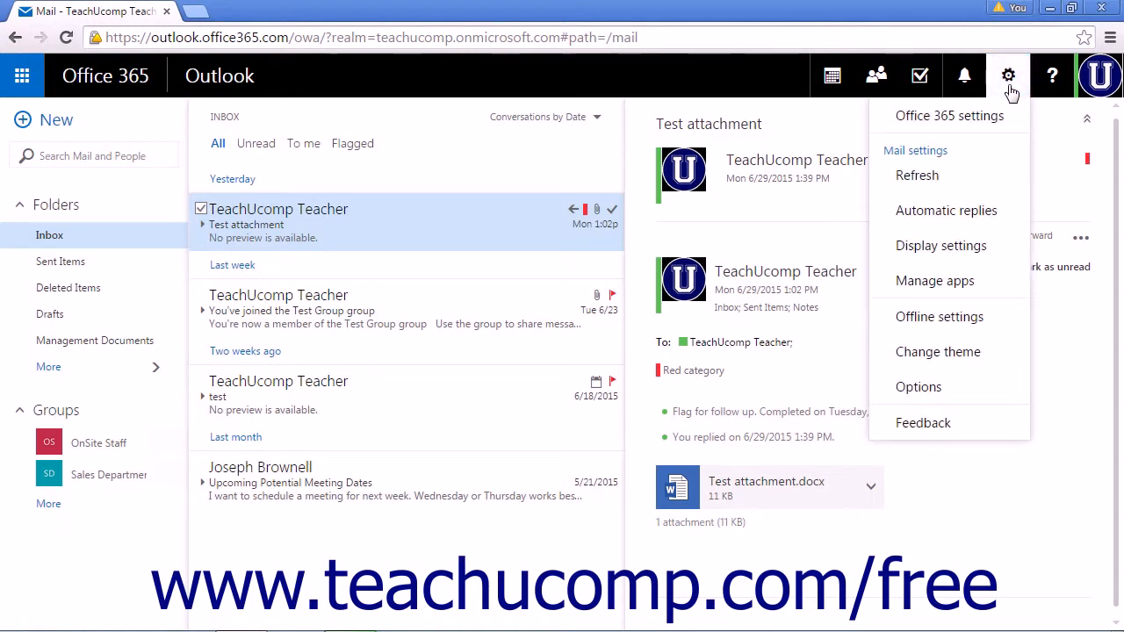
click(919, 387)
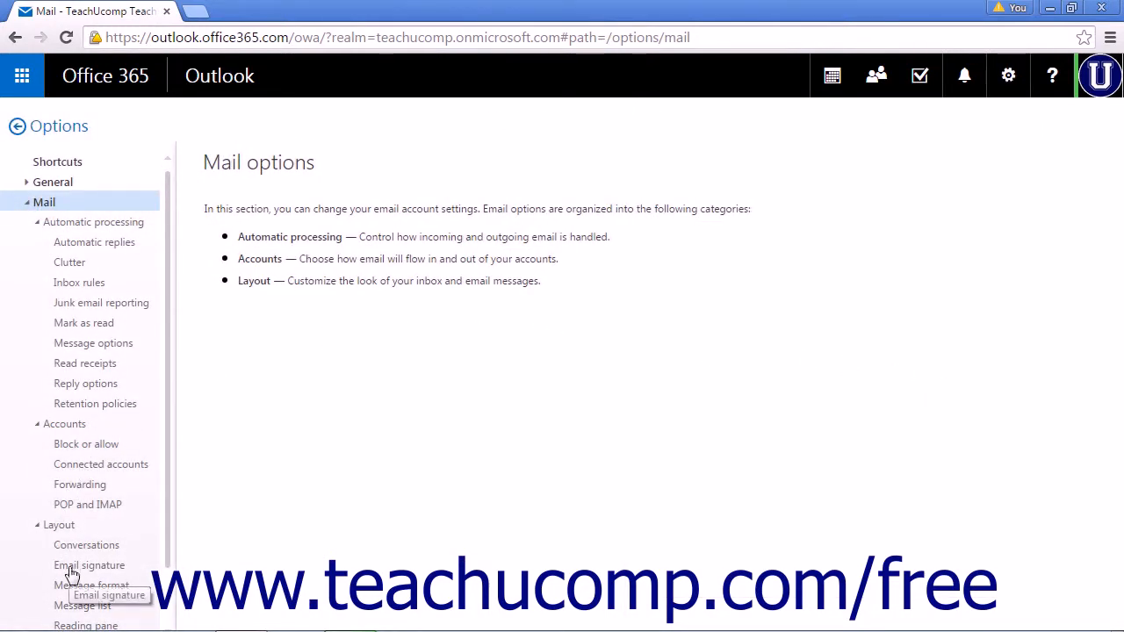
Reach the Email signature page under Mail > Layout with the editor focused and empty.
click(88, 565)
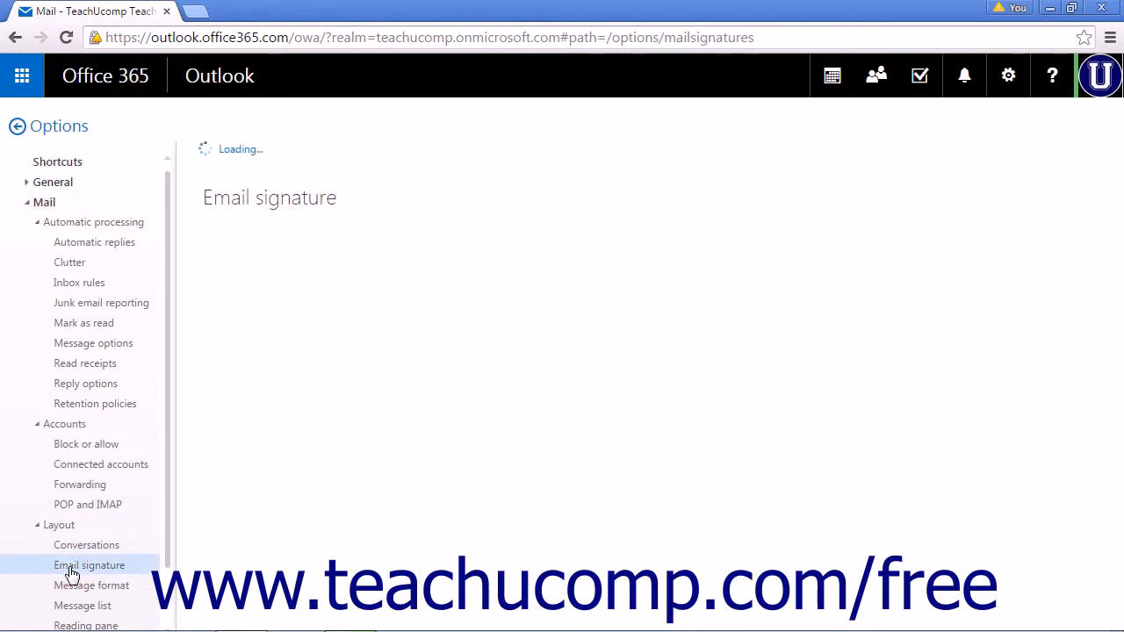
click(88, 565)
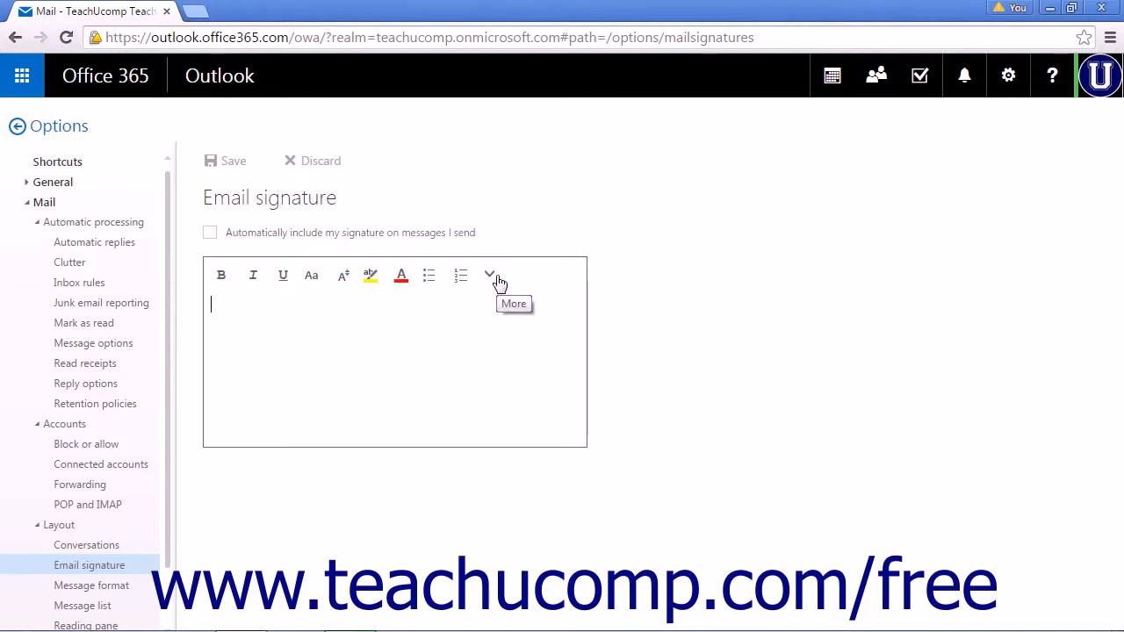
click(488, 273)
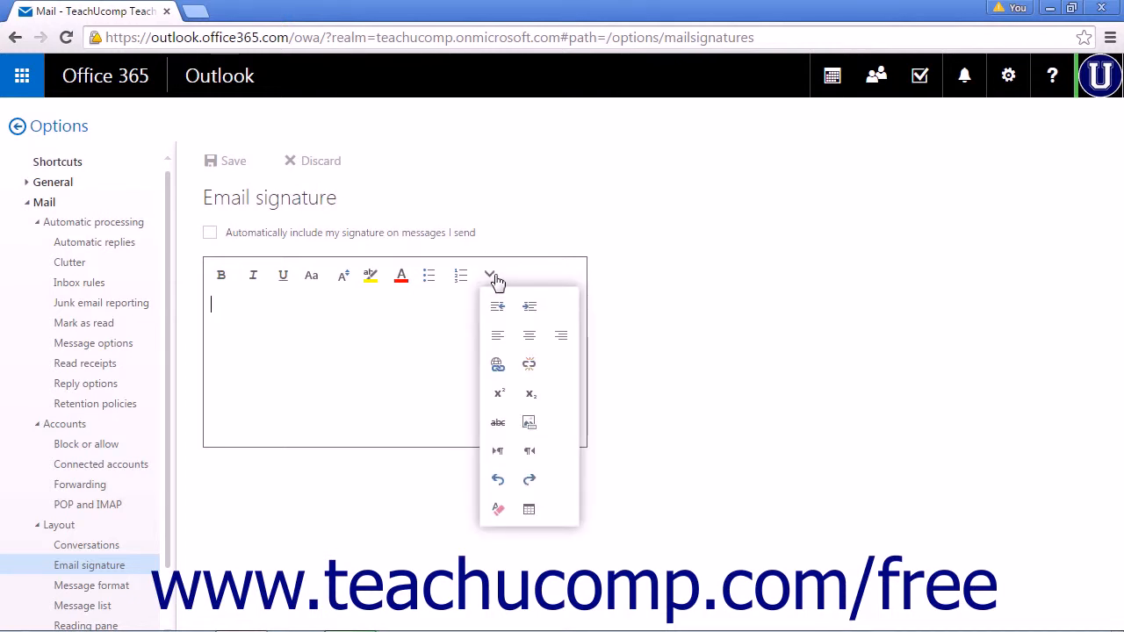
click(488, 274)
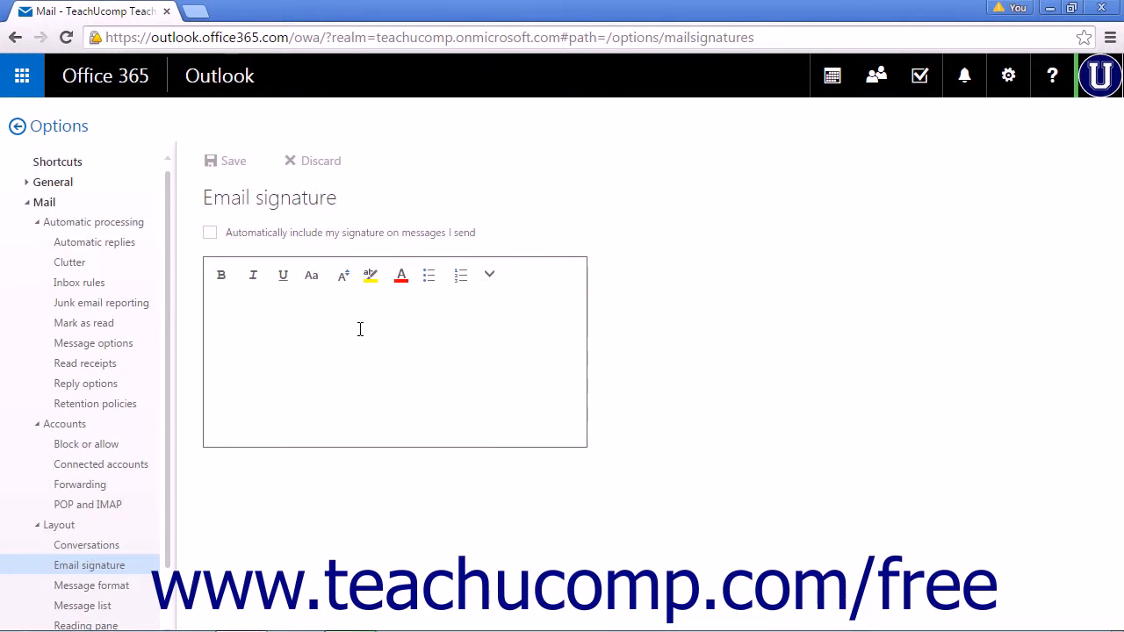
text(www.)
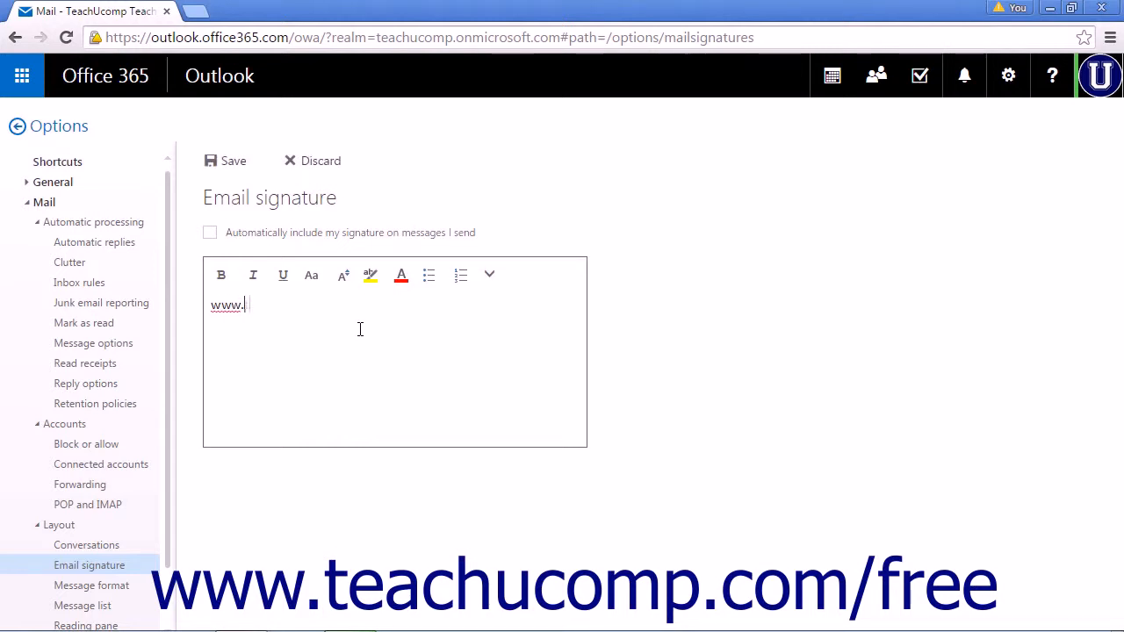
text(teachucomp.com)
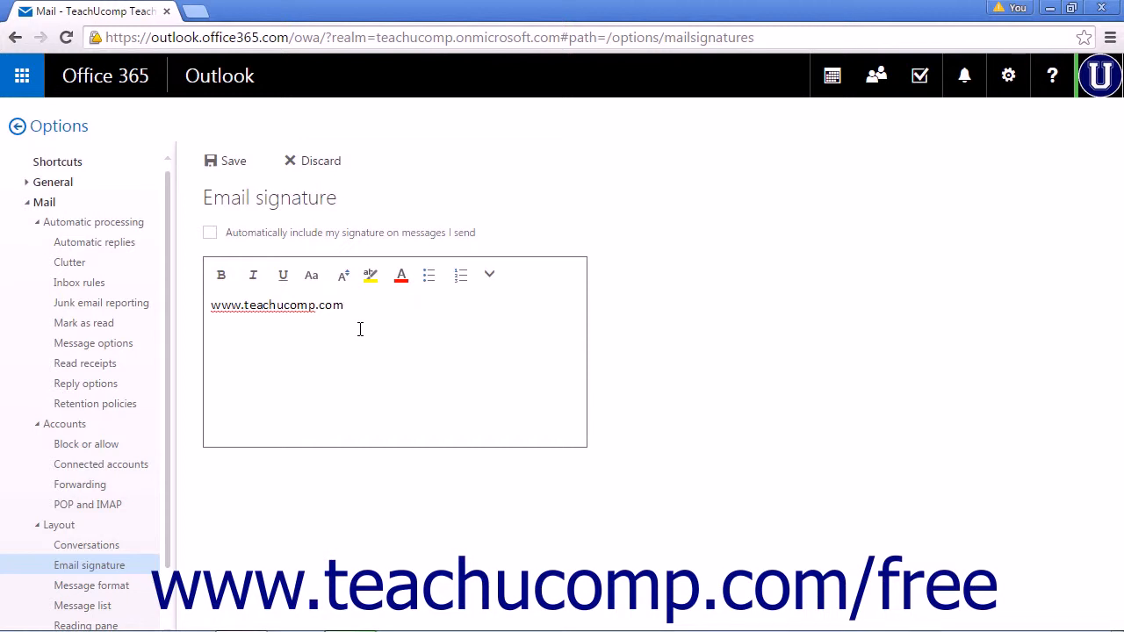
mouse_move(365, 353)
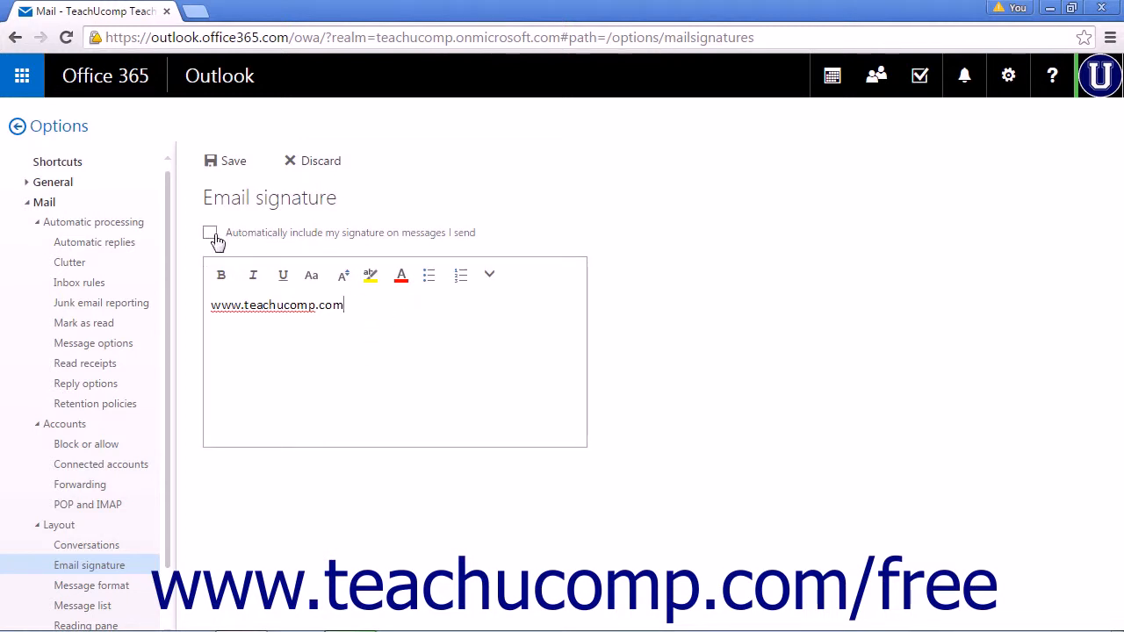
Save the signature with 'Automatically include my signature on messages I send' left unchecked.
click(211, 232)
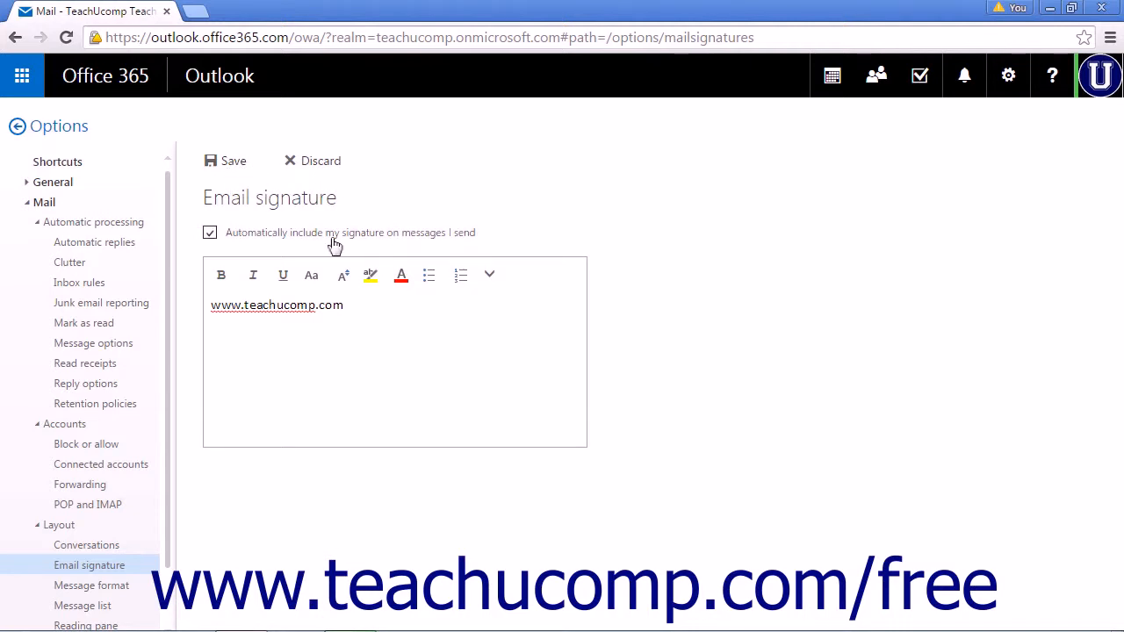
click(333, 323)
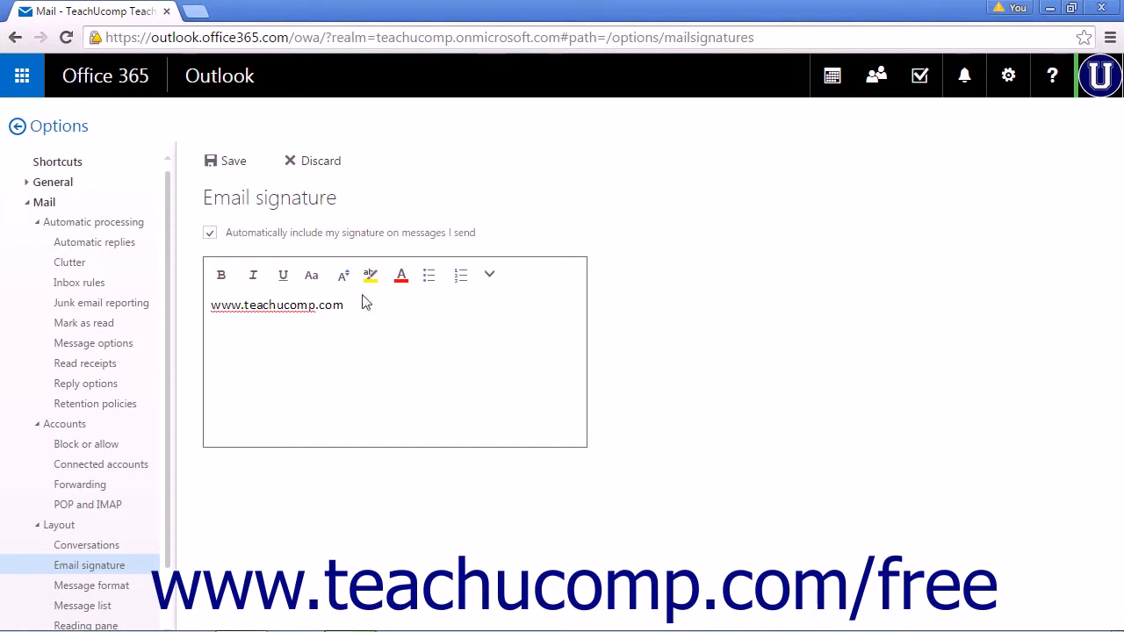
click(209, 232)
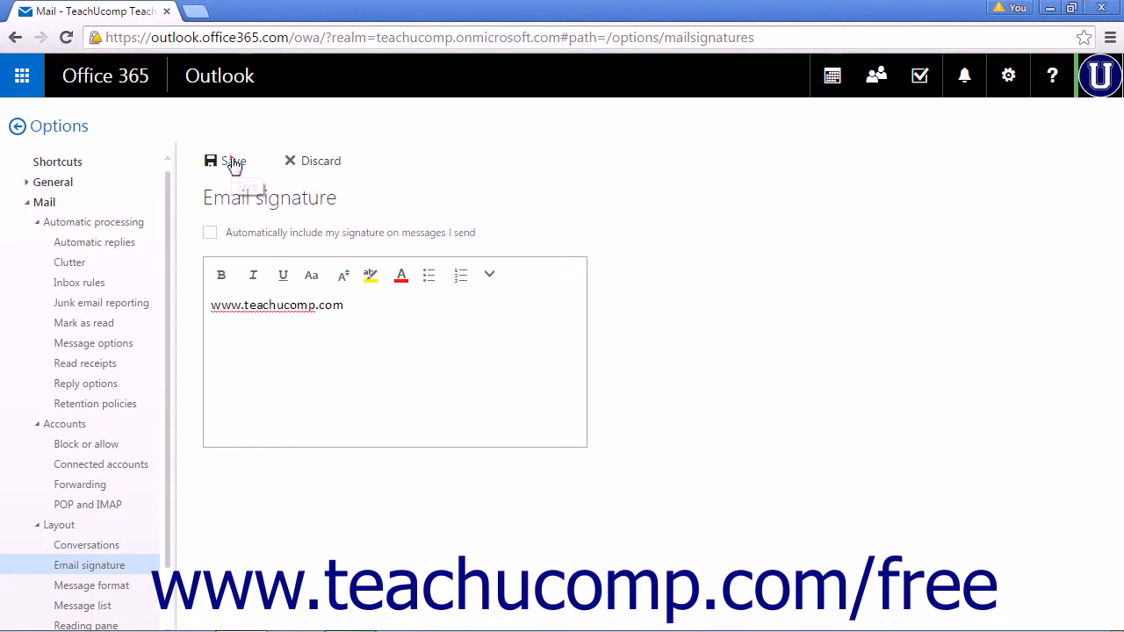
click(225, 161)
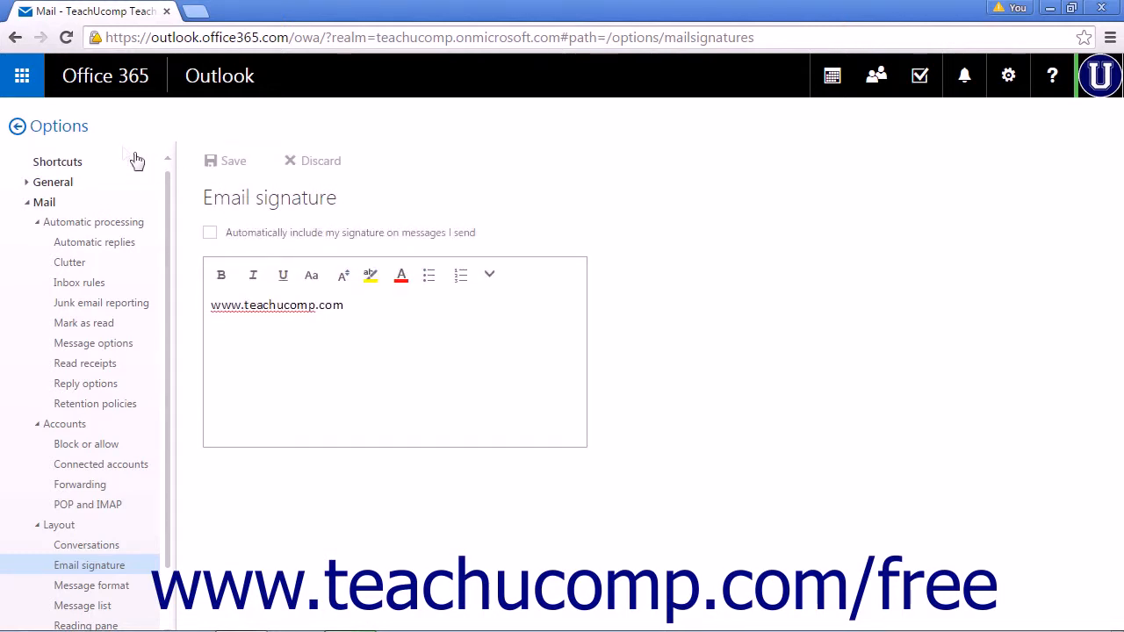
Leave Options and return to the mailbox to compose a new message.
click(18, 127)
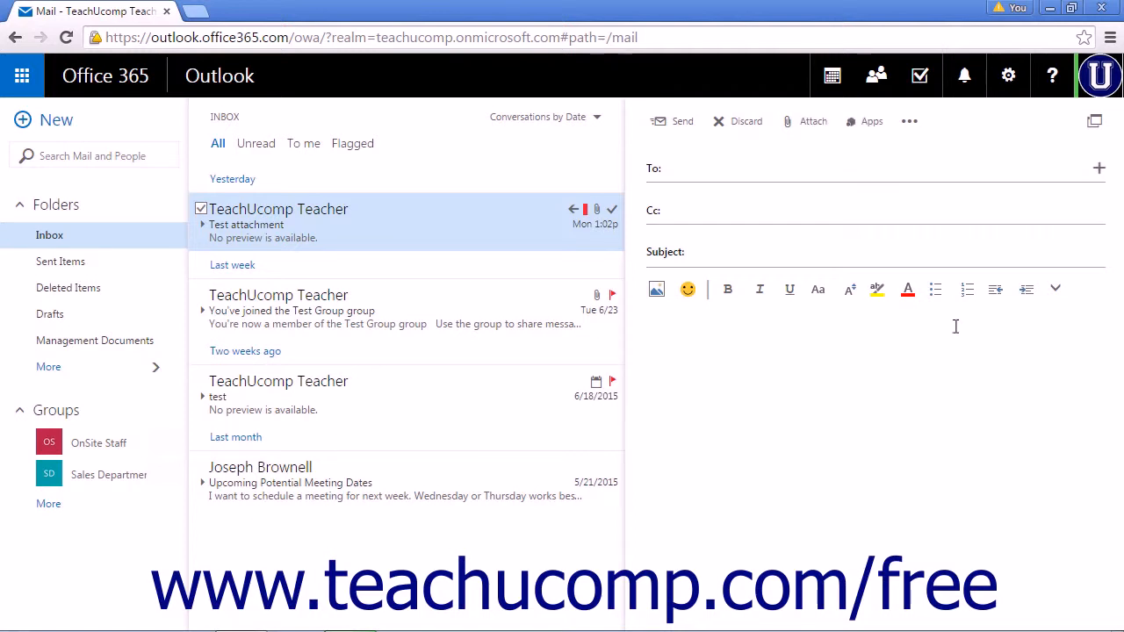
mouse_move(910, 123)
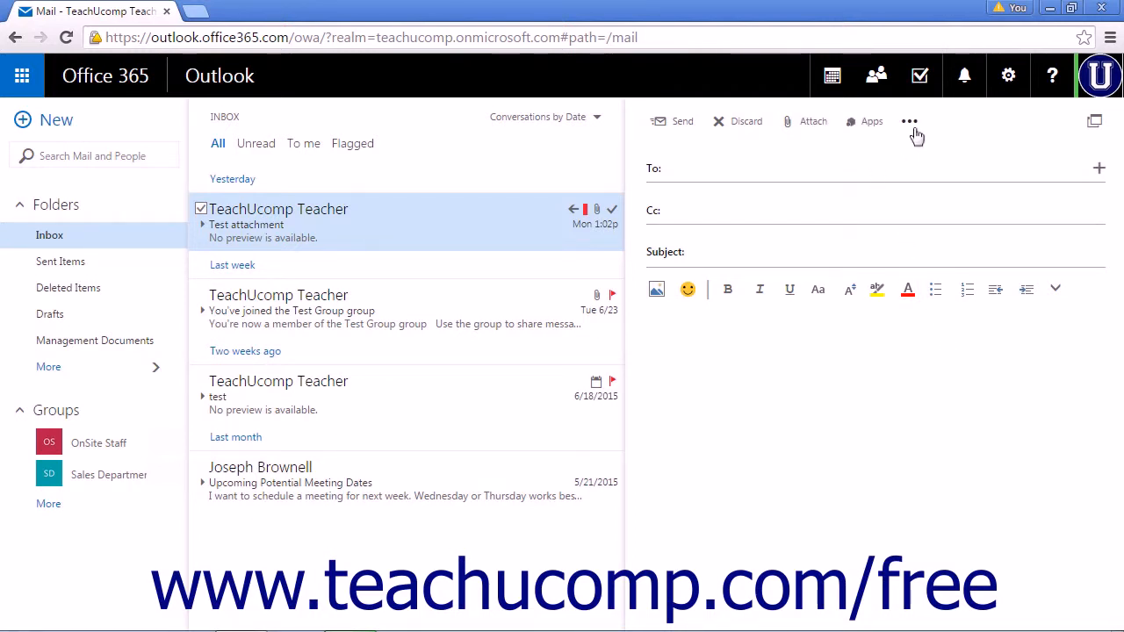
click(910, 122)
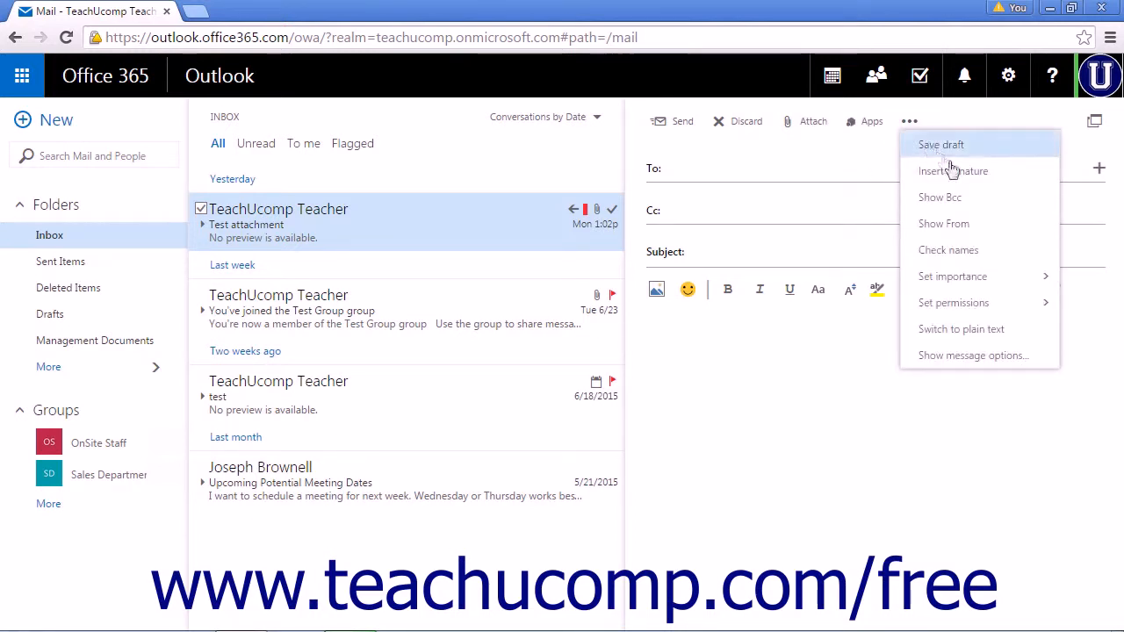
mouse_move(979, 176)
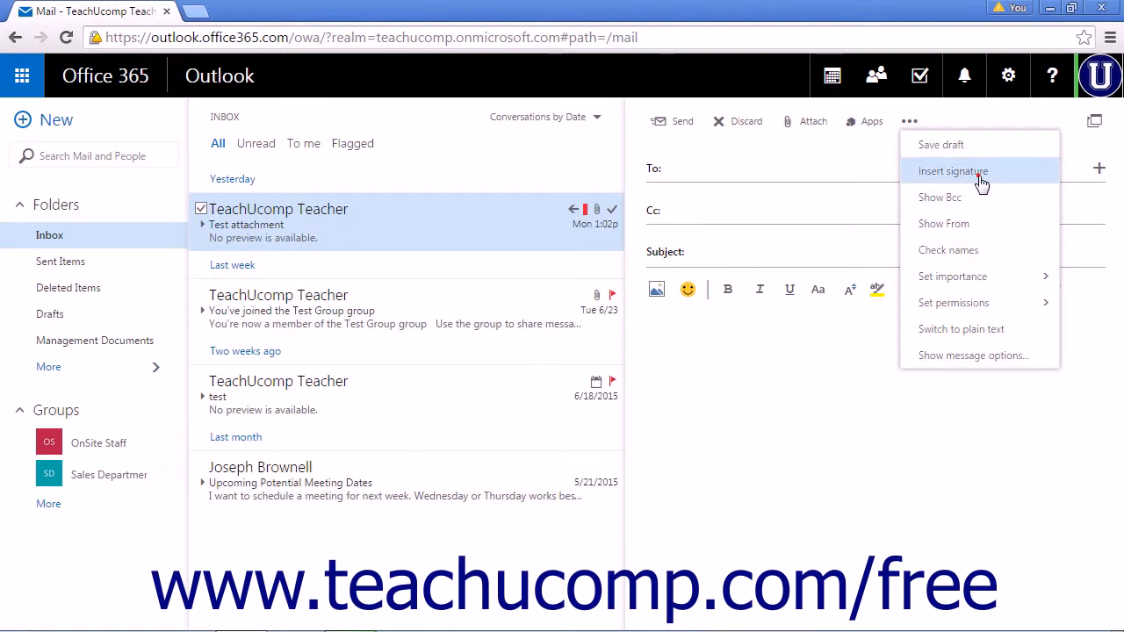
click(951, 170)
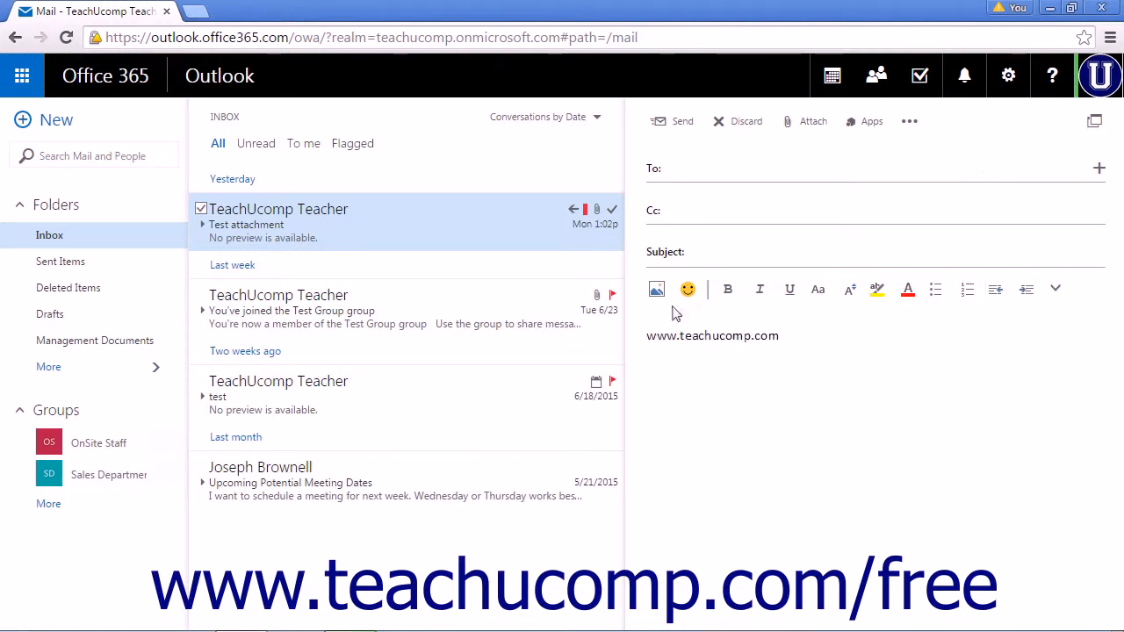